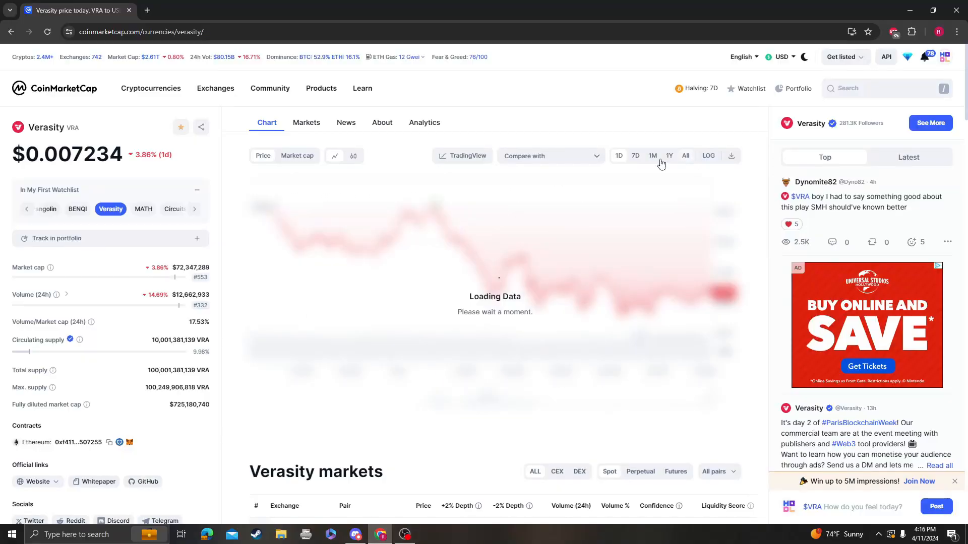
# - Open the TradingView technical analysis overlay for the Verasity VRA/USDT daily chart
pyautogui.click(462, 156)
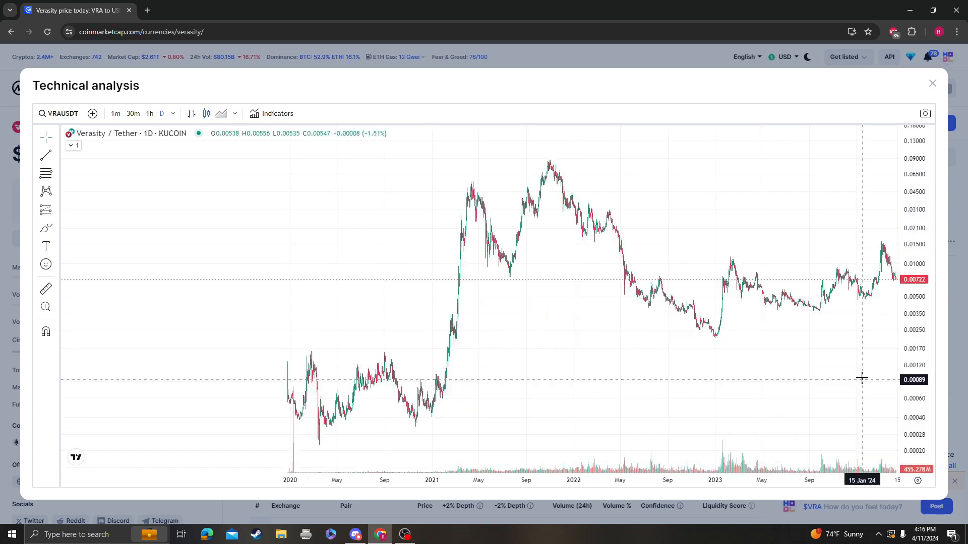
# - Add the Relative Strength Index and Stochastic indicators beneath the VRA/USDT chart
pyautogui.click(276, 113)
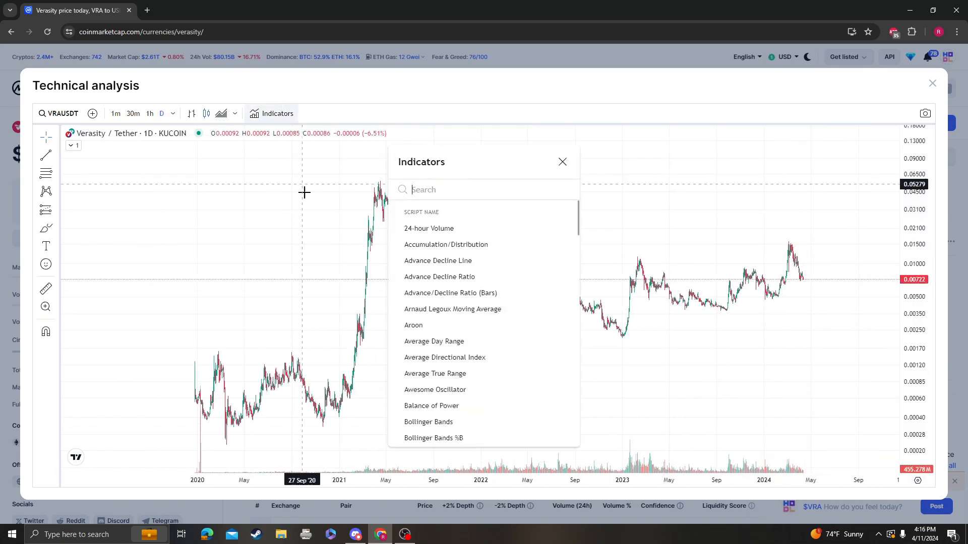
pyautogui.click(563, 161)
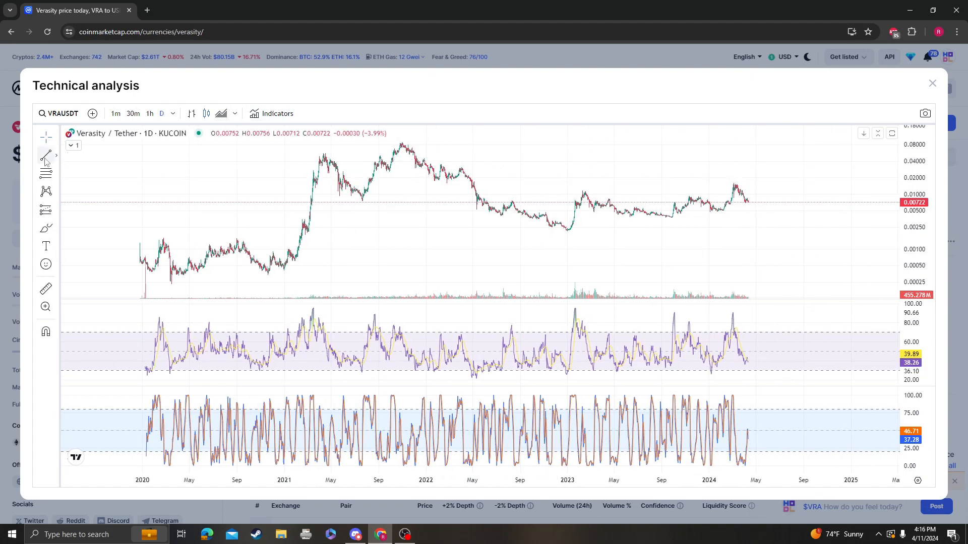
pyautogui.moveTo(174, 143)
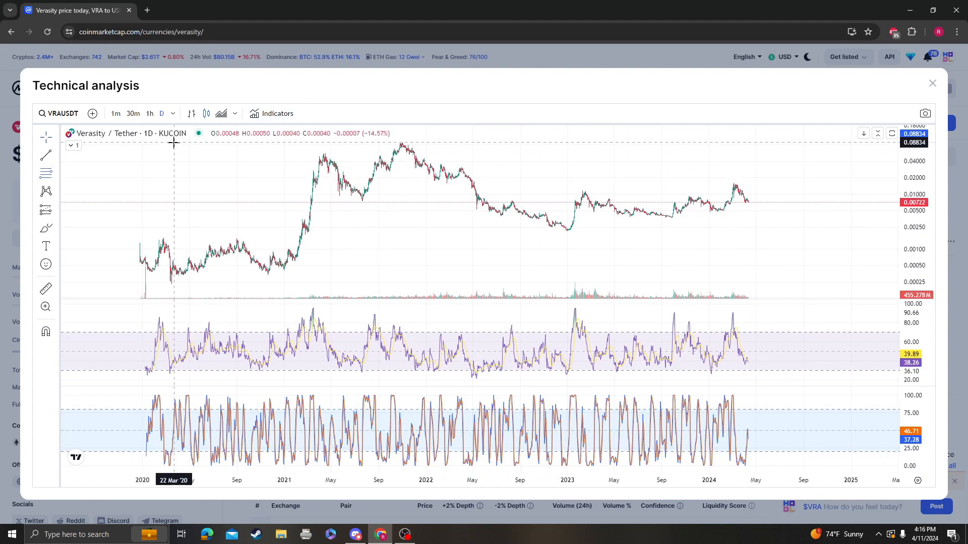
# - Draw a Fibonacci retracement from the January 2022 low to the recent high, then close the overlay
pyautogui.moveTo(175, 142); pyautogui.dragTo(879, 231)
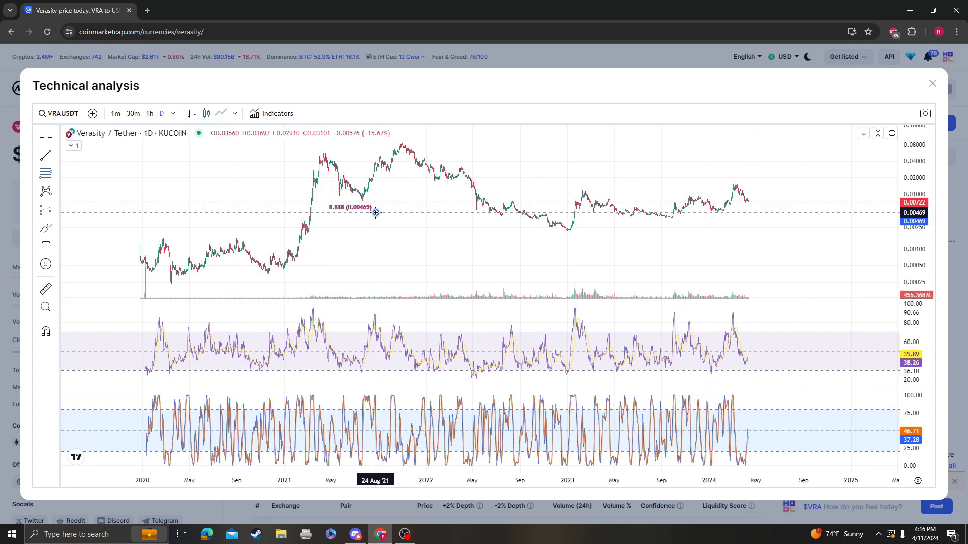
pyautogui.moveTo(839, 186)
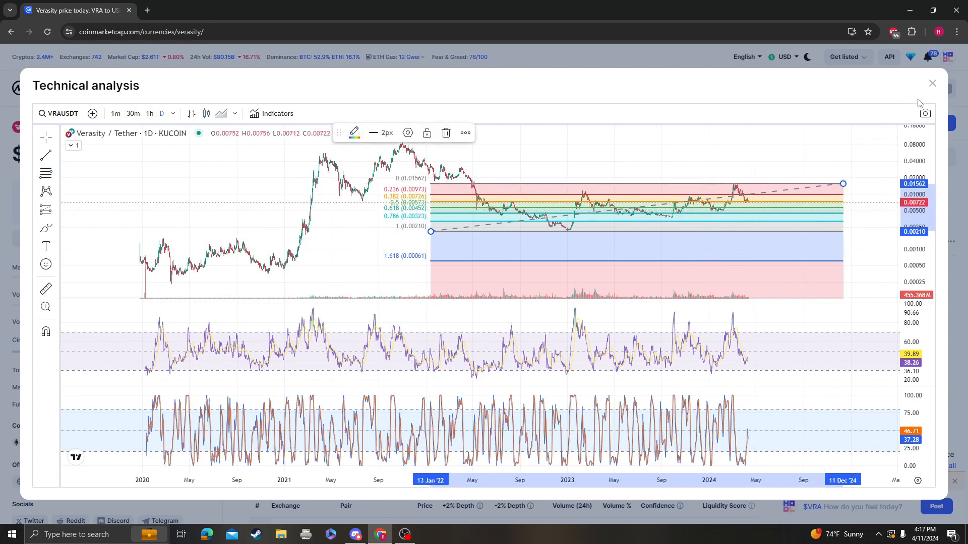
pyautogui.click(932, 83)
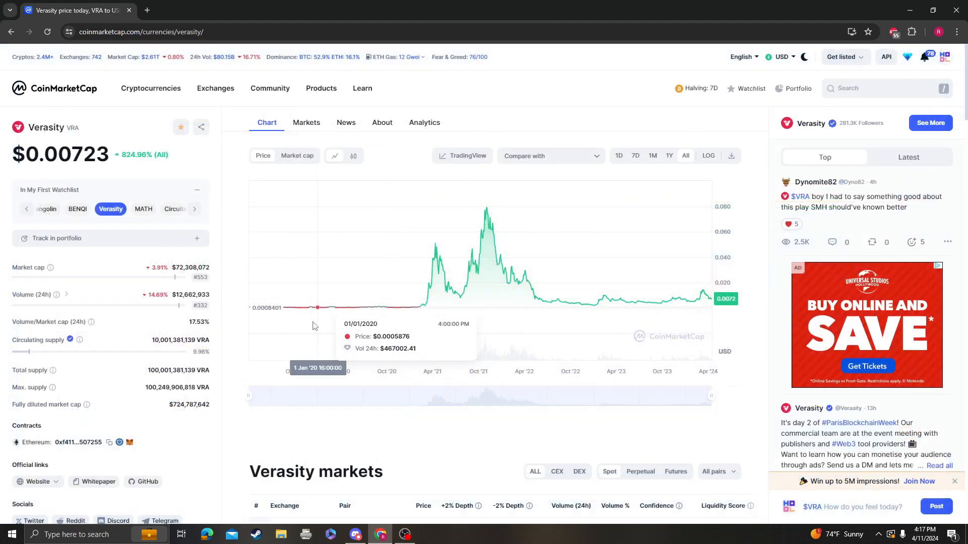
pyautogui.moveTo(487, 218)
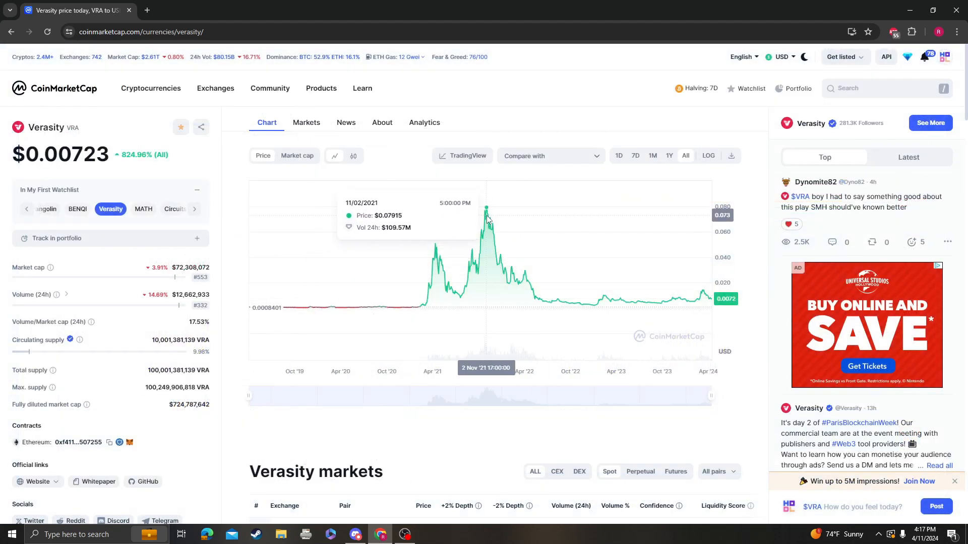
pyautogui.moveTo(630, 275)
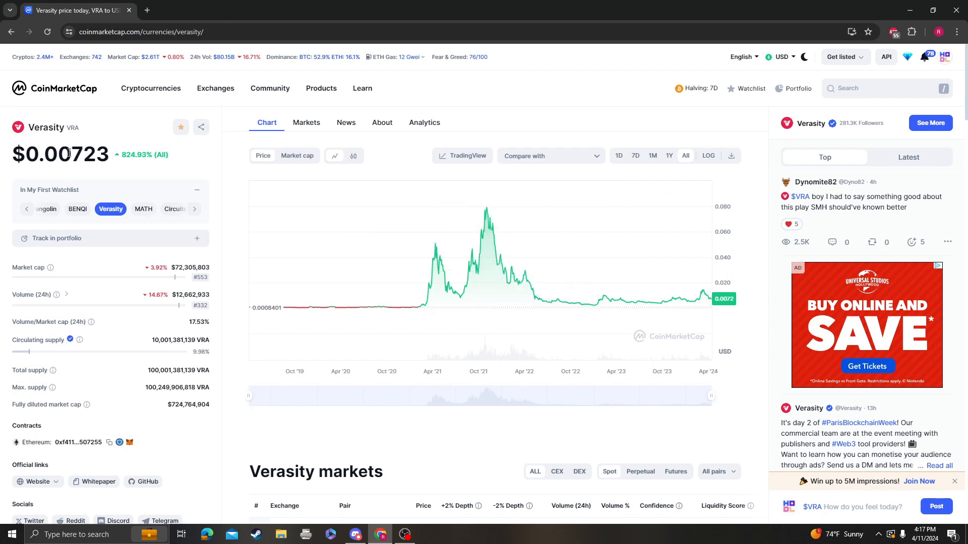
pyautogui.moveTo(82, 164)
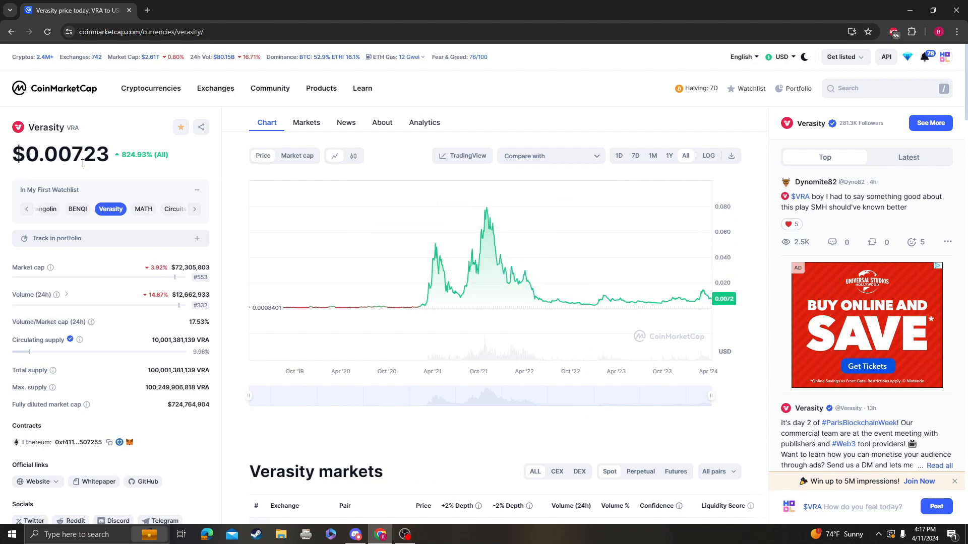
pyautogui.doubleClick(90, 154)
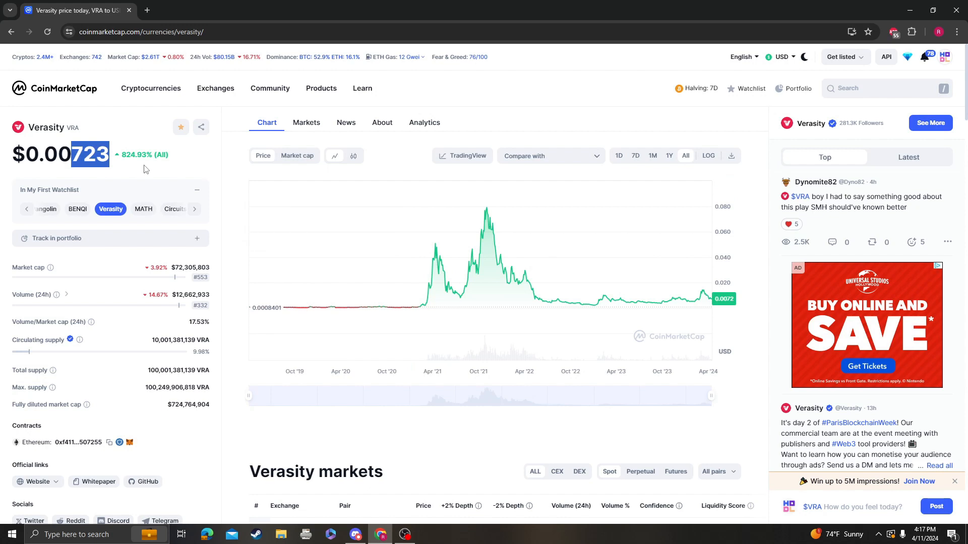
pyautogui.moveTo(636, 280)
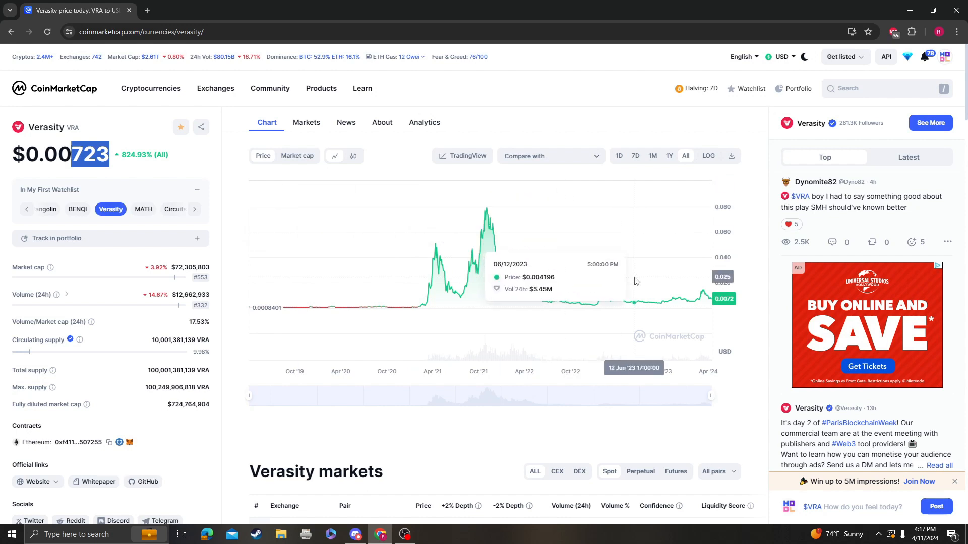